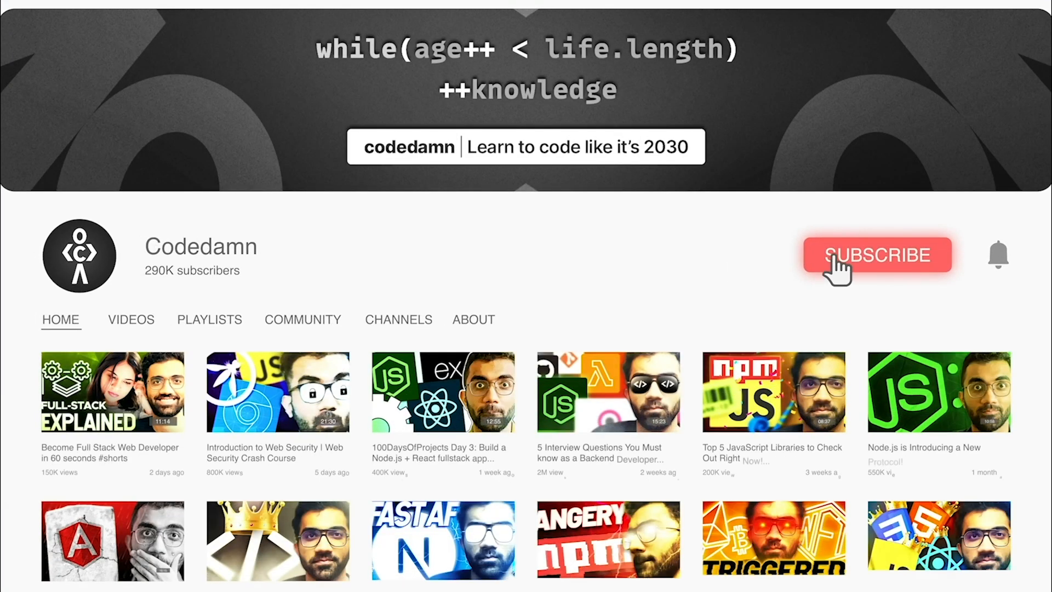
click(877, 255)
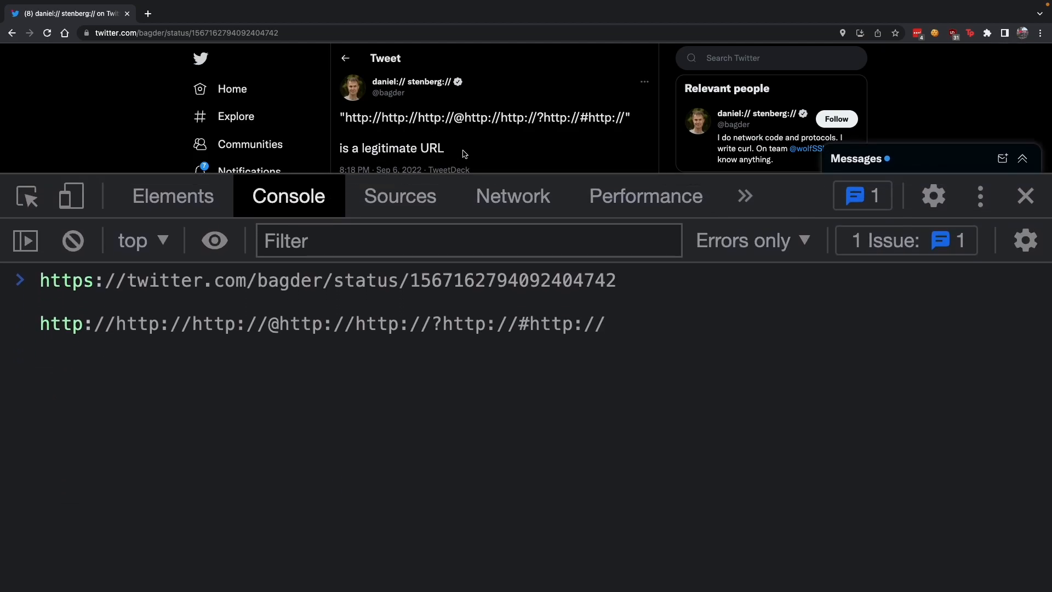
double_click(514, 280)
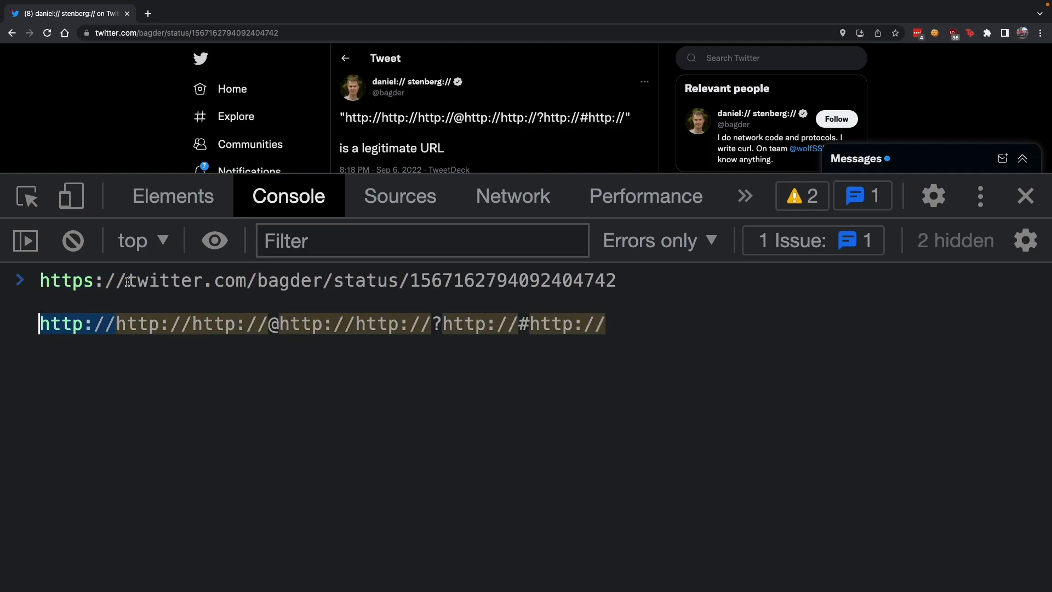
click(134, 324)
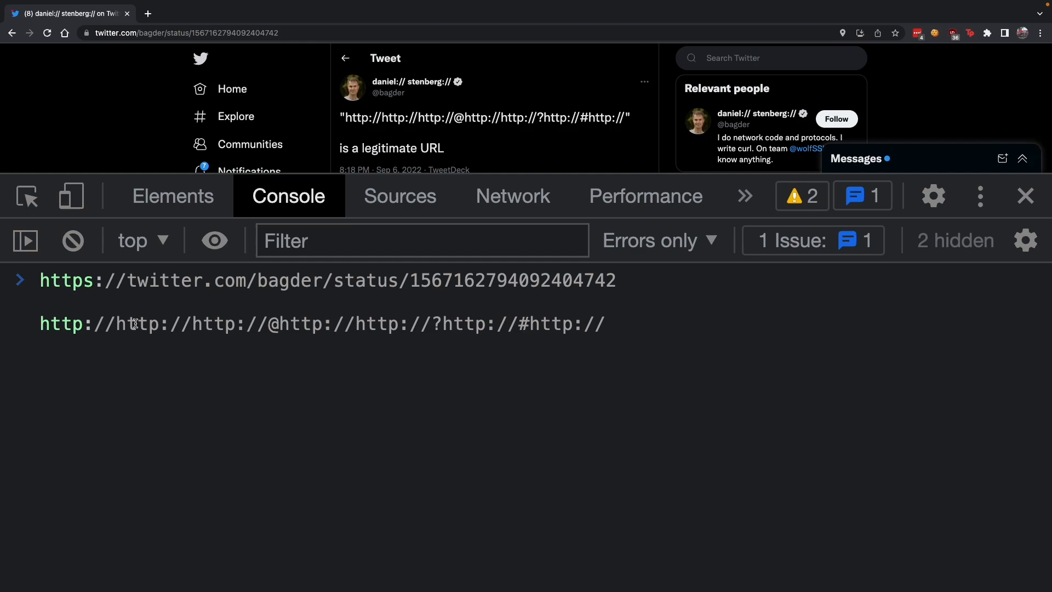
double_click(185, 280)
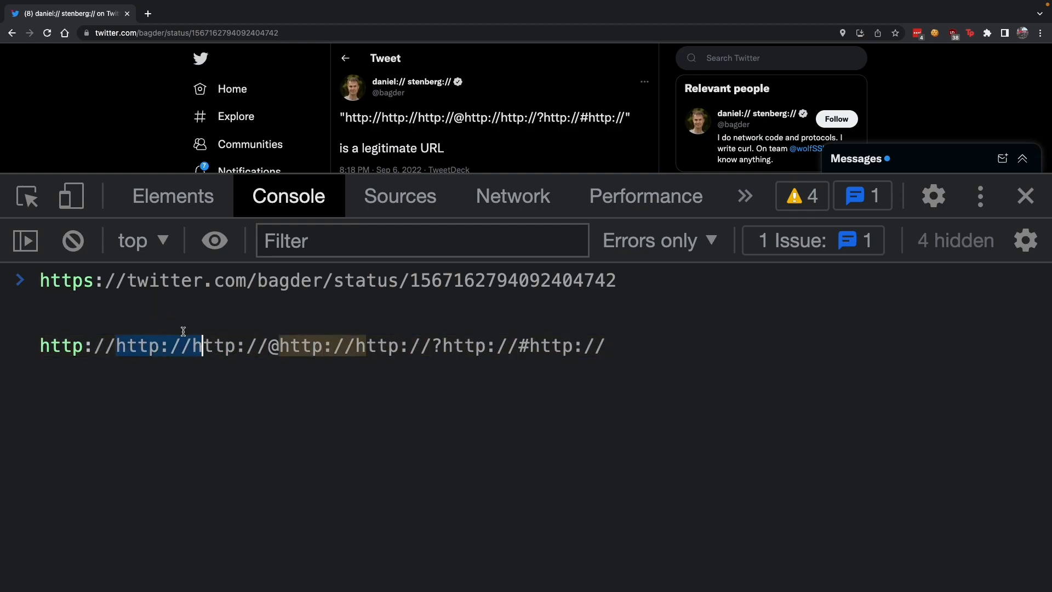
mouse_move(272, 357)
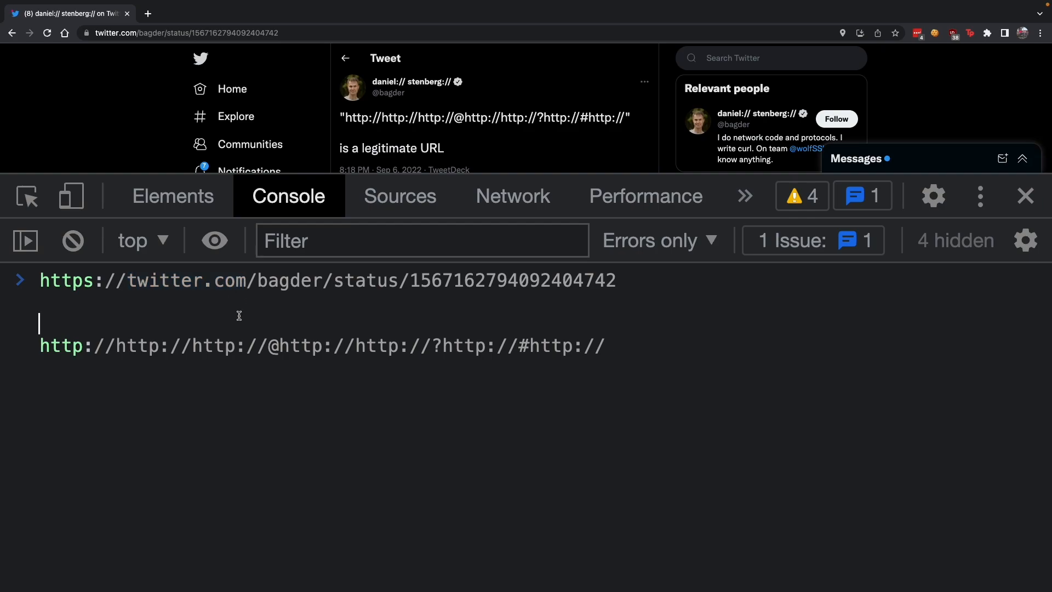
Insert username:password@ into the Twitter URL and highlight the credentials.
text(username)
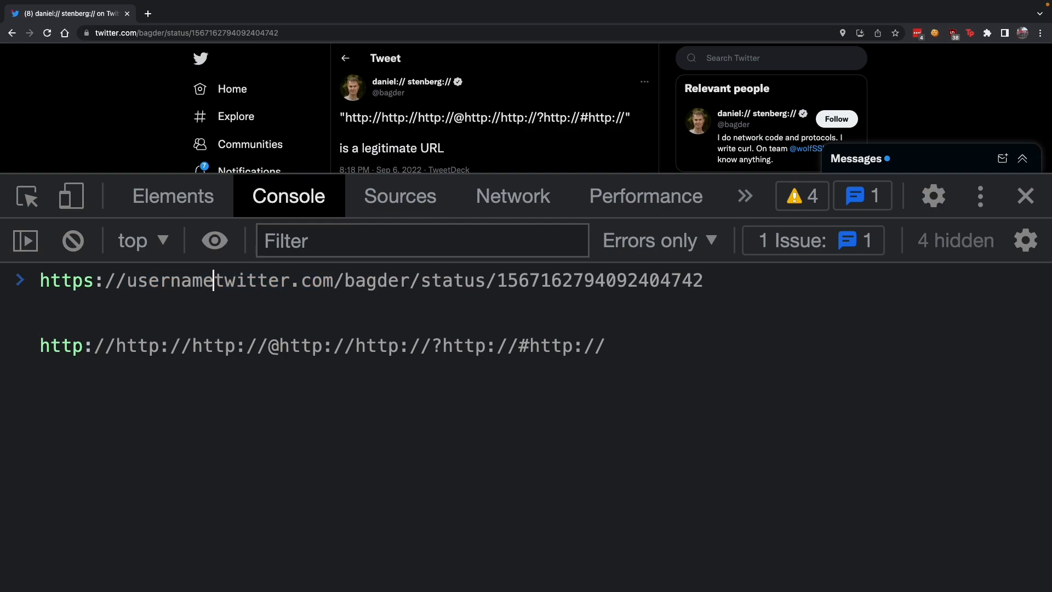
text(:paswo)
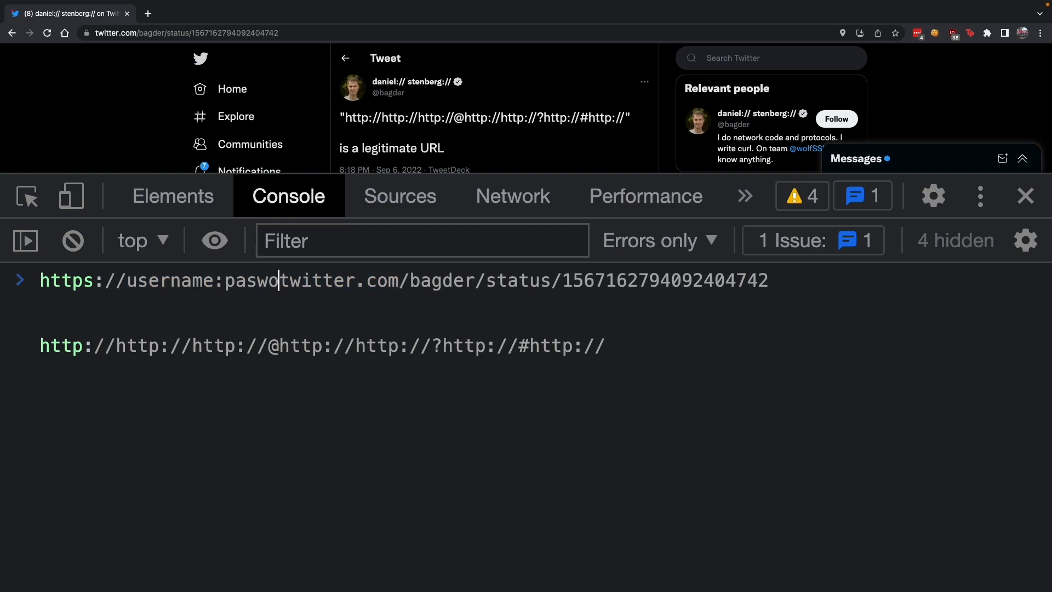
text(rd@)
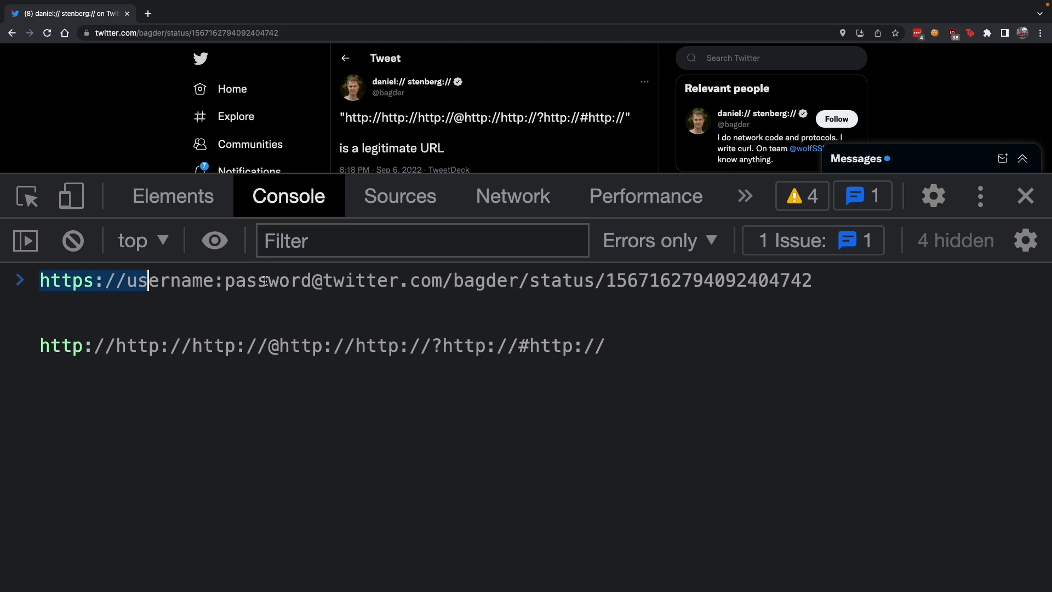
double_click(169, 280)
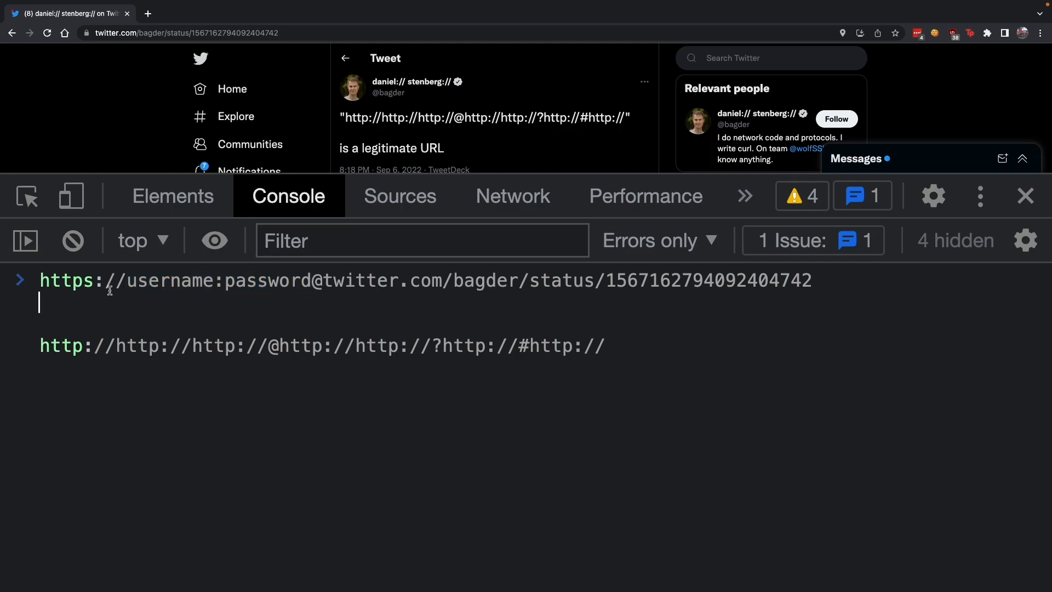
double_click(170, 280)
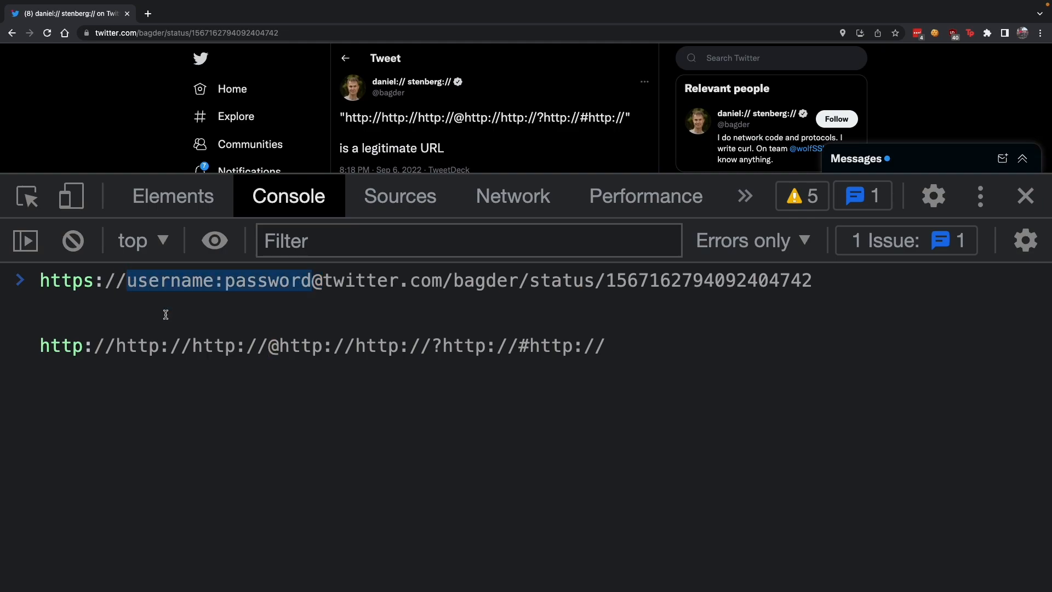
mouse_move(116, 348)
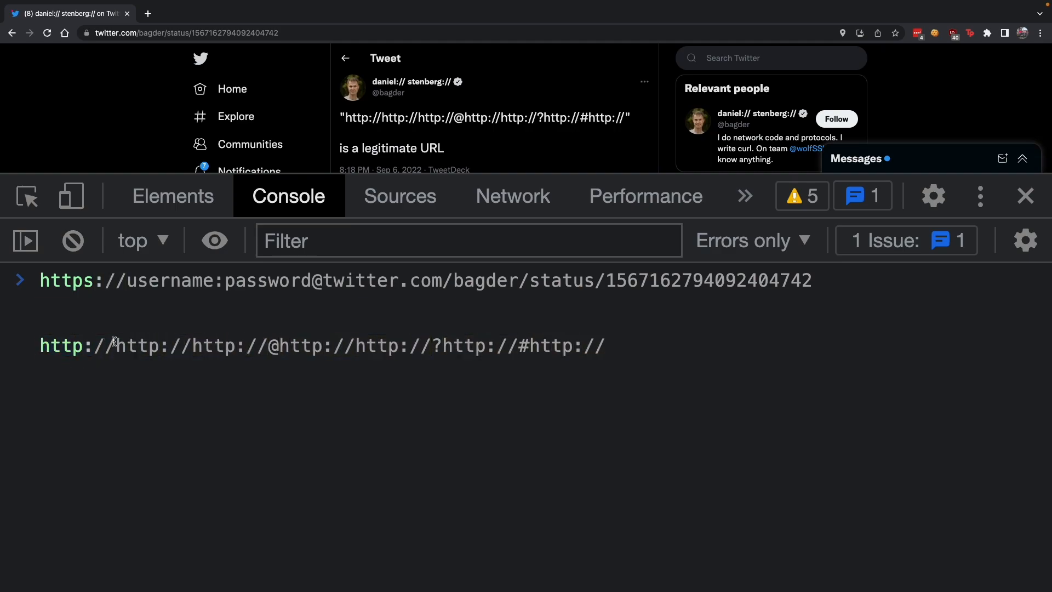
double_click(137, 345)
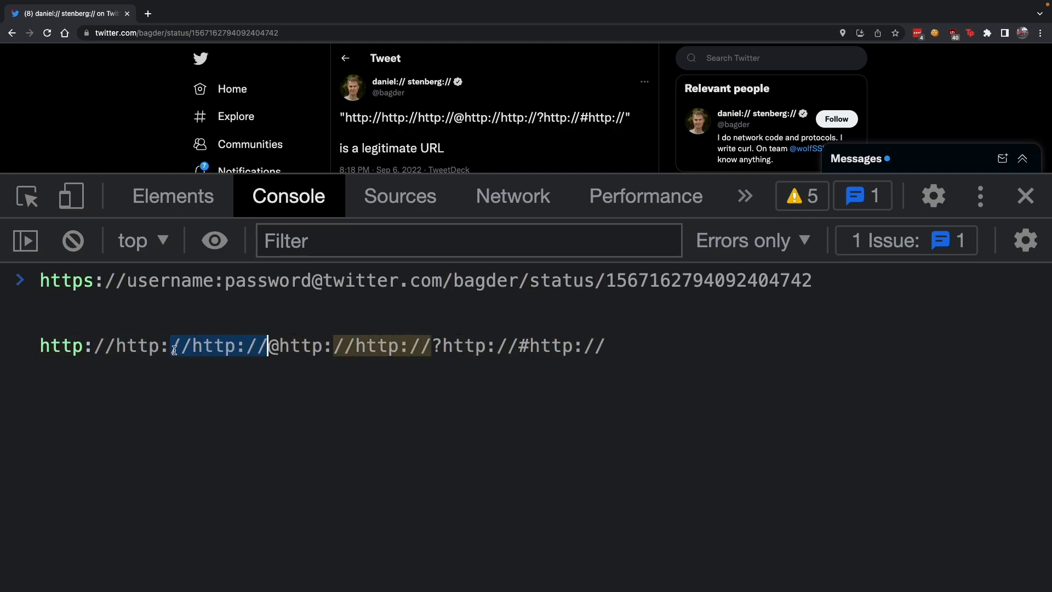
mouse_move(198, 317)
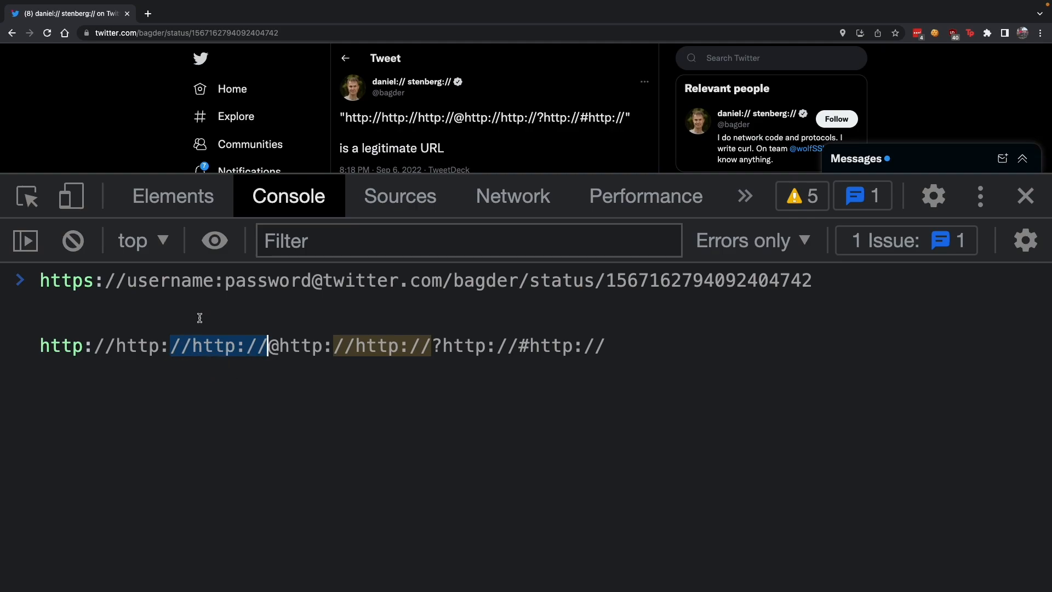
mouse_move(264, 340)
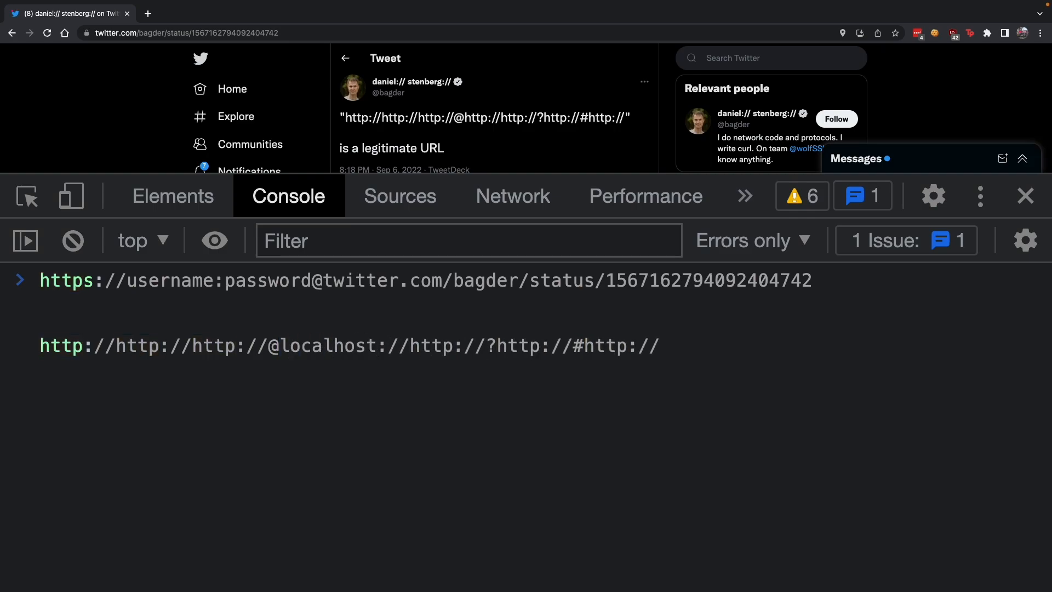
mouse_move(143, 106)
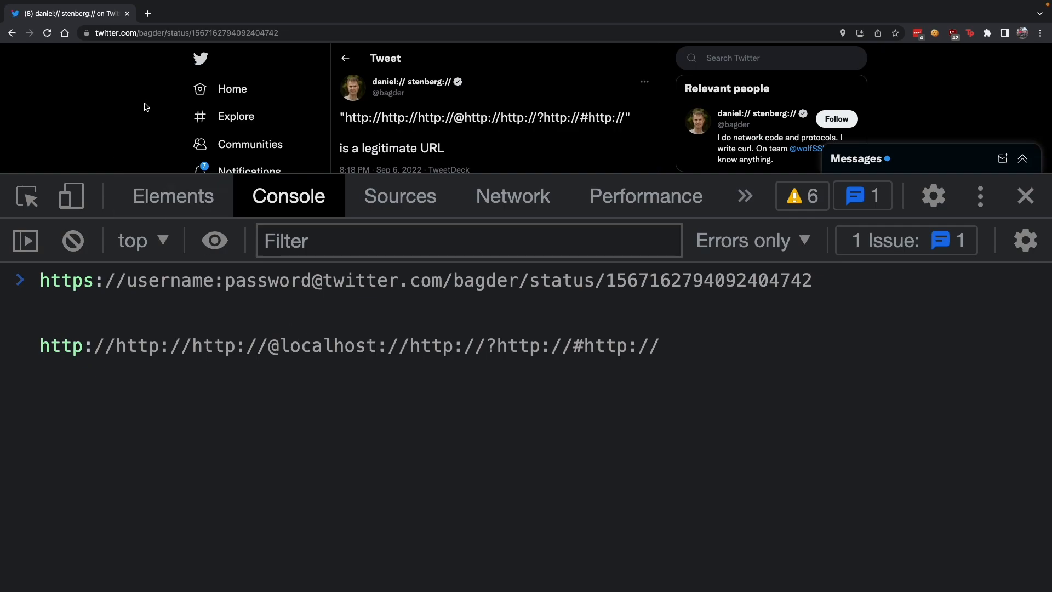
mouse_move(322, 281)
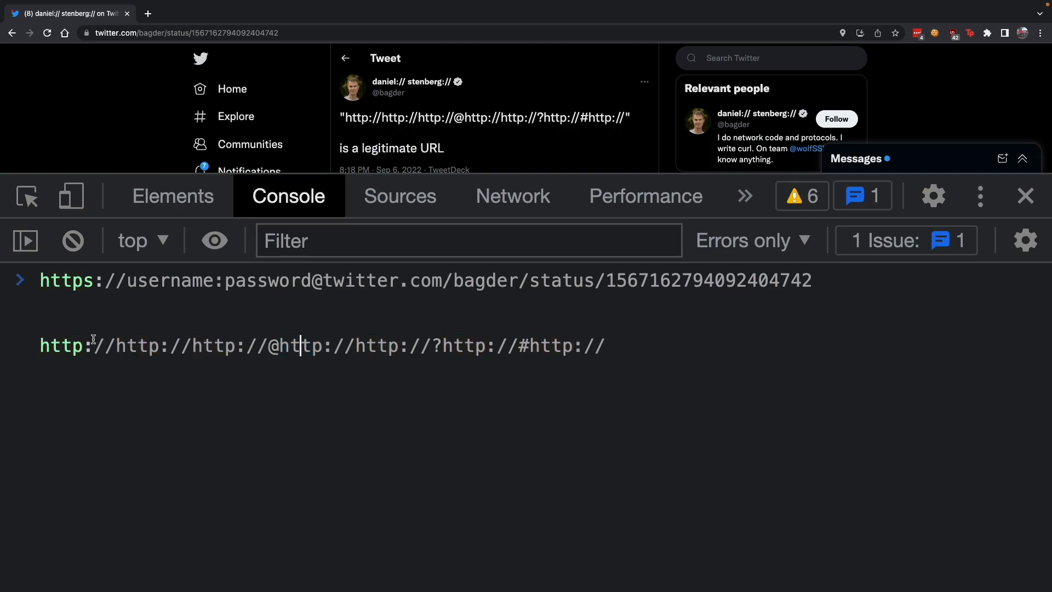
double_click(137, 346)
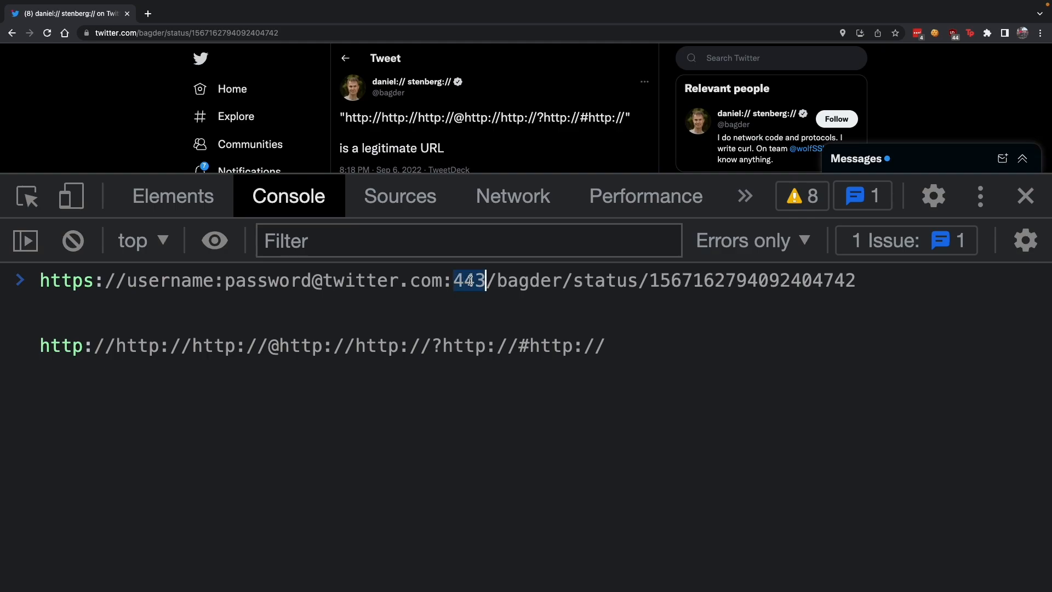
mouse_move(132, 262)
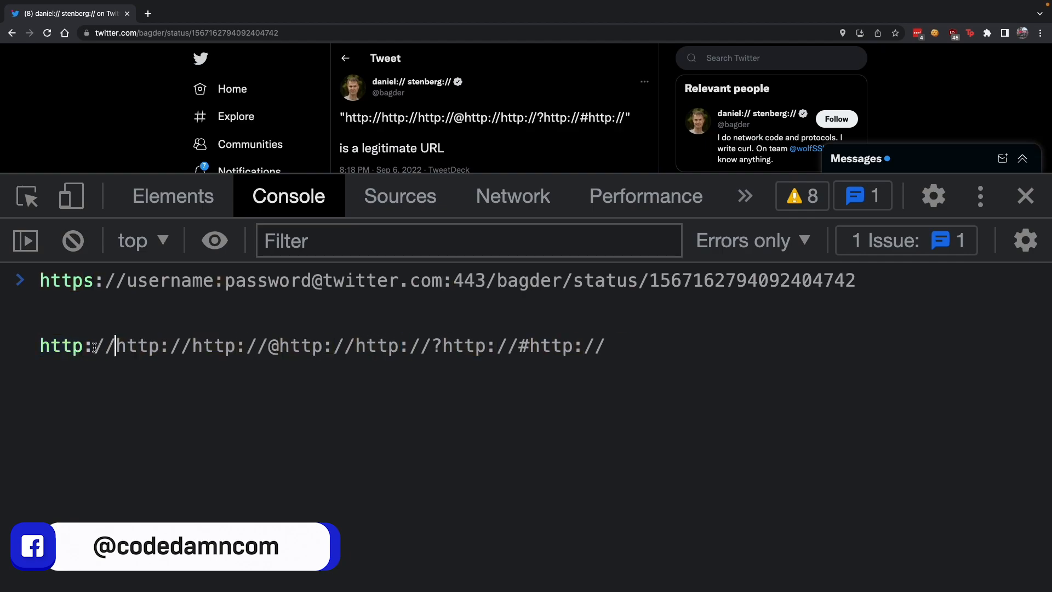
double_click(65, 345)
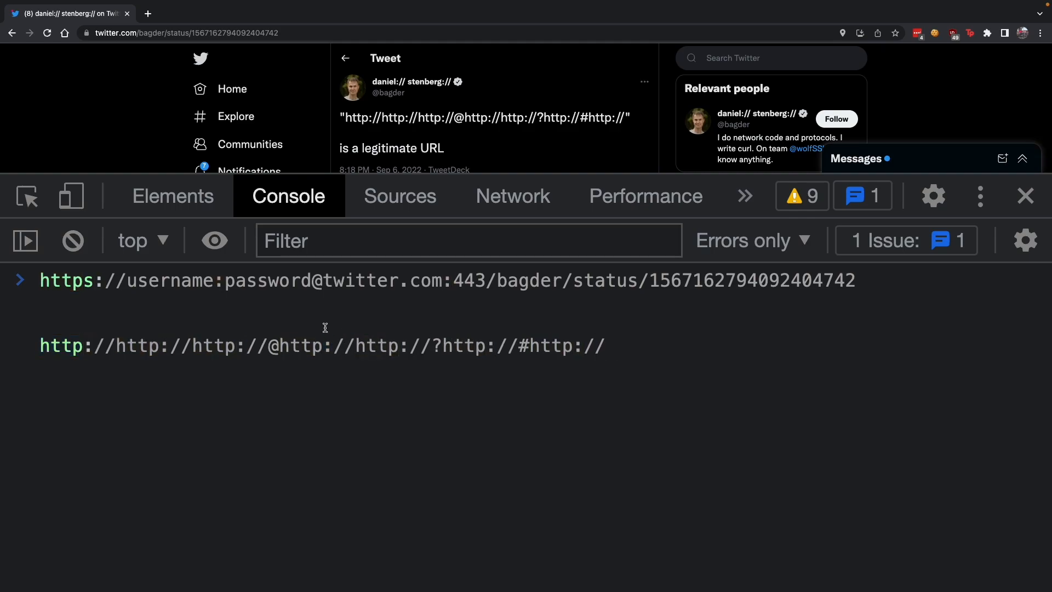
double_click(299, 345)
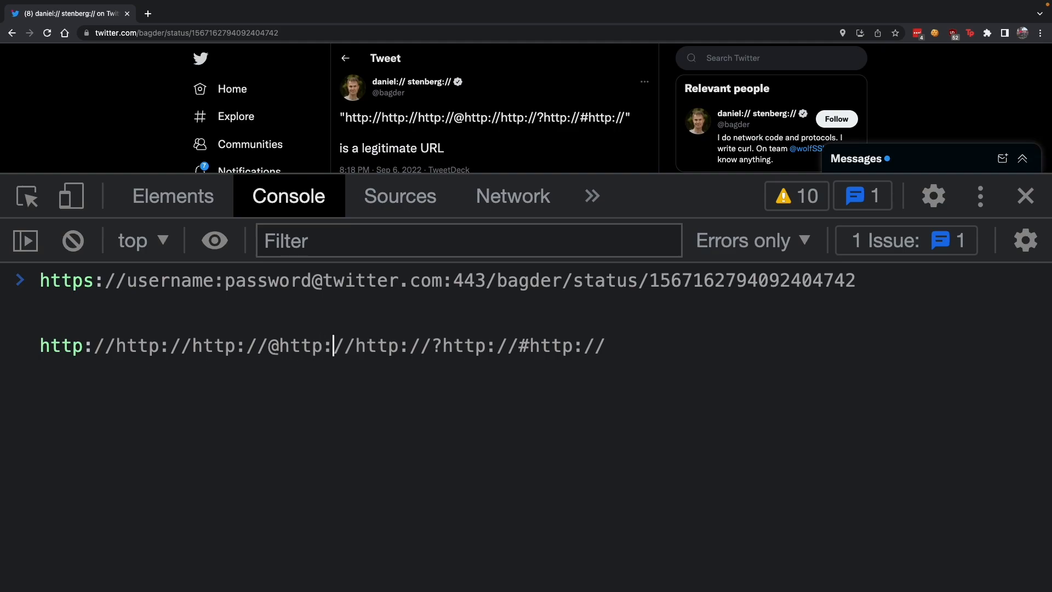
text(8)
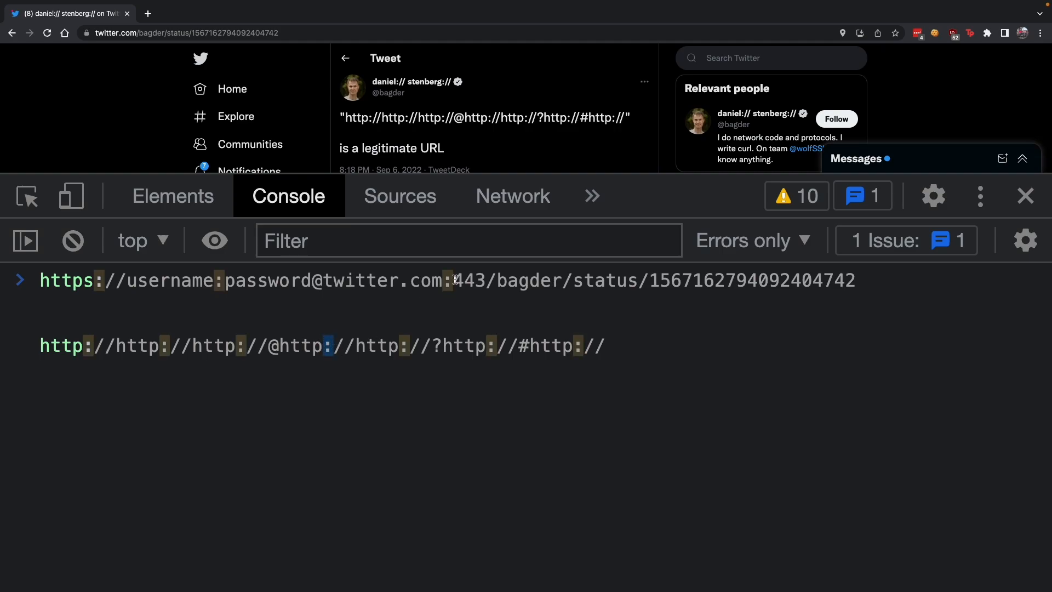
text(80)
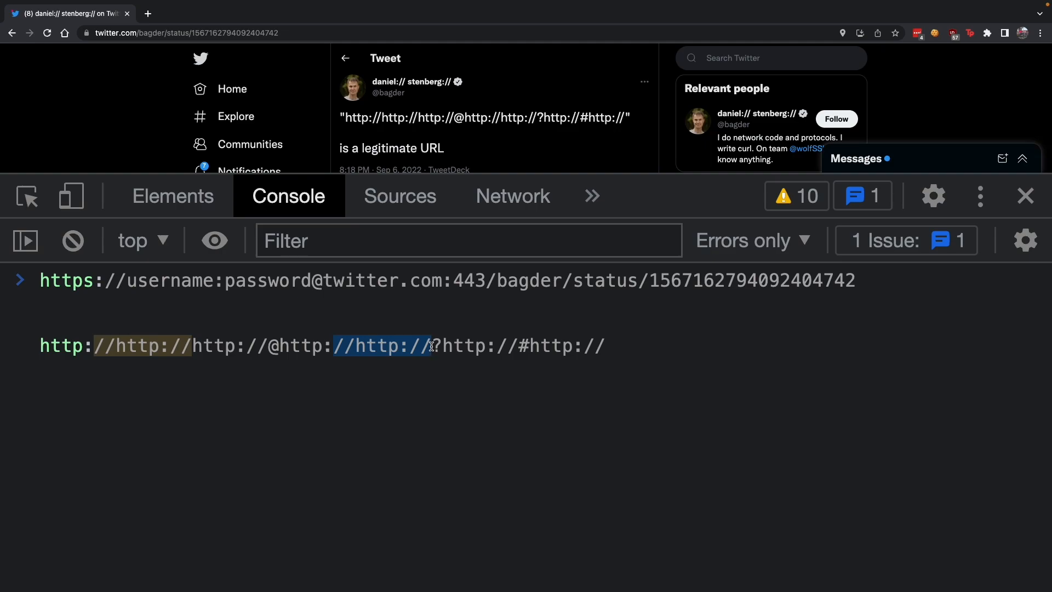
mouse_move(490, 280)
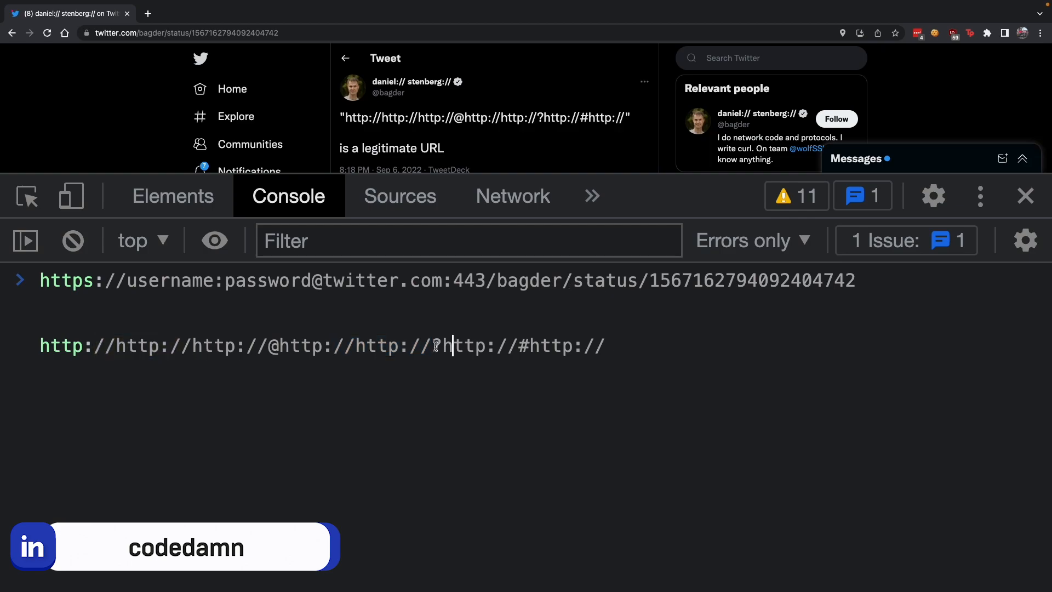
Append a ?key=value query to the Twitter URL, then delete its value.
click(604, 345)
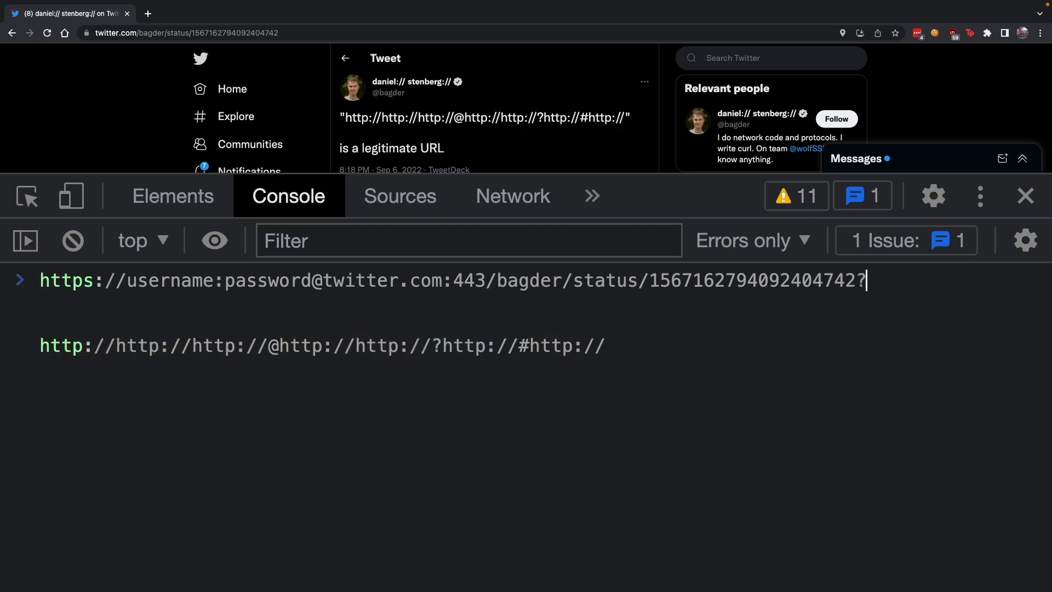
text(key=value)
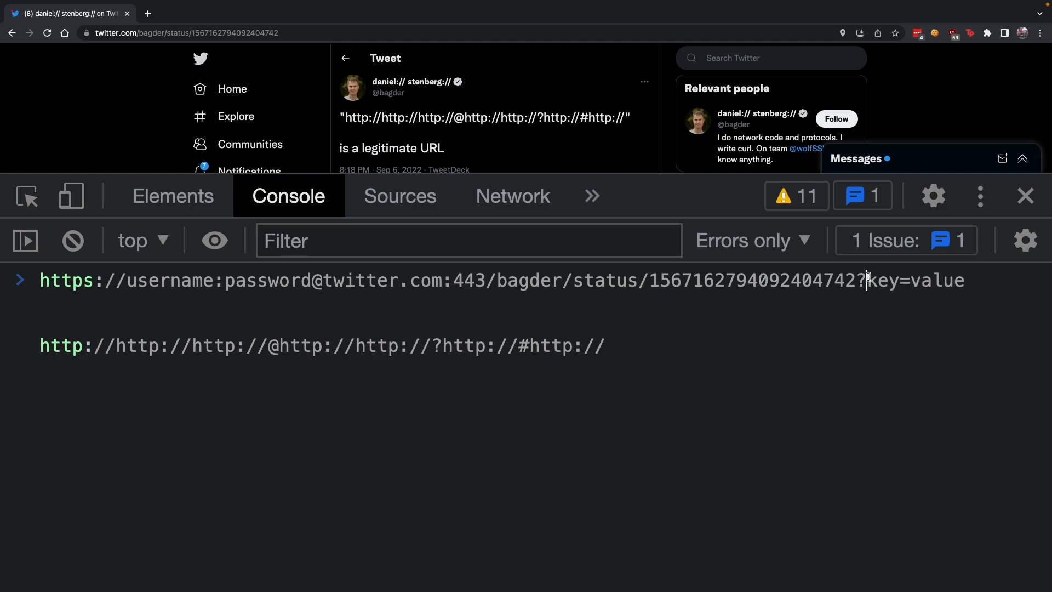
double_click(936, 280)
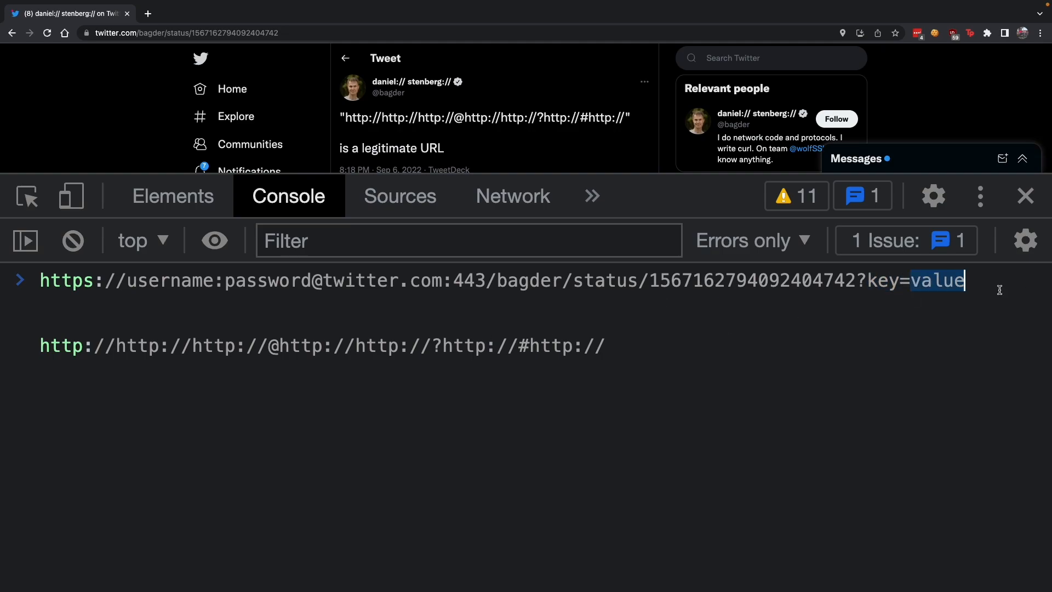
key(Backspace)
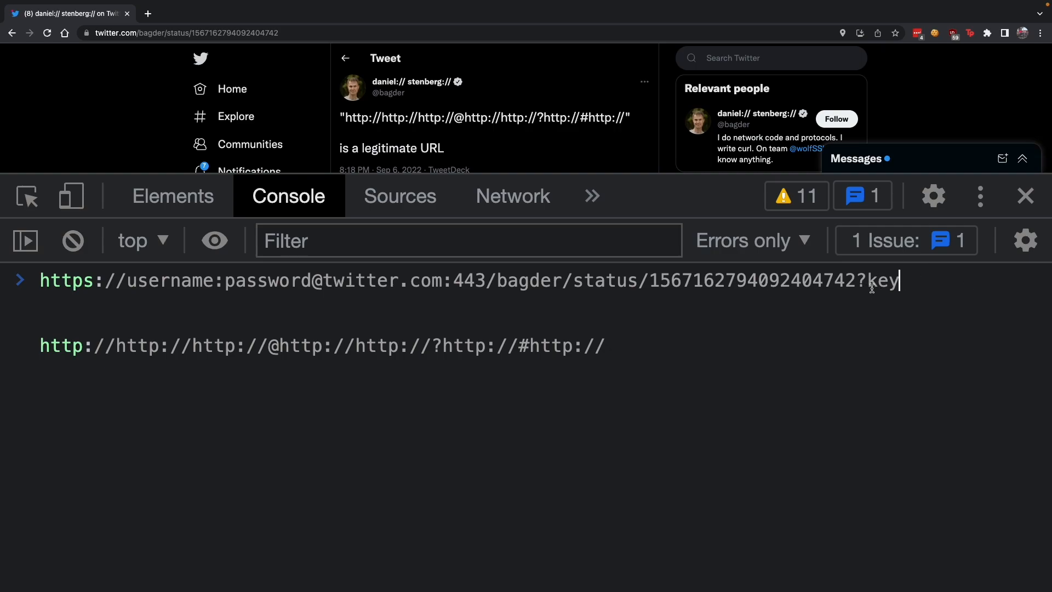
Add fragment #dsfsdfdsfdsjfkhsdjfk, then highlight the https scheme and twitter domain.
double_click(882, 280)
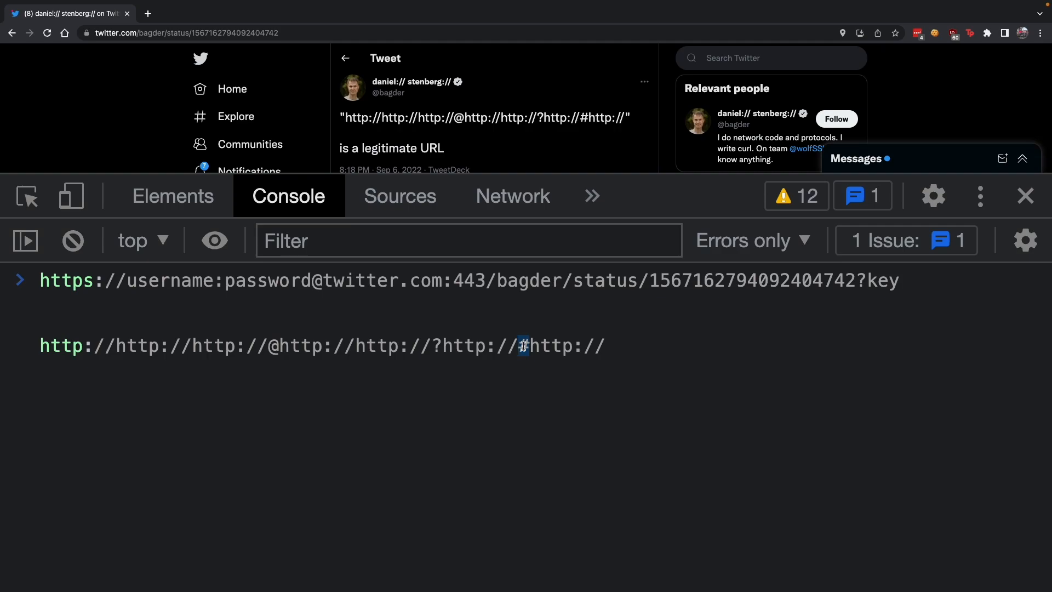
text(#)
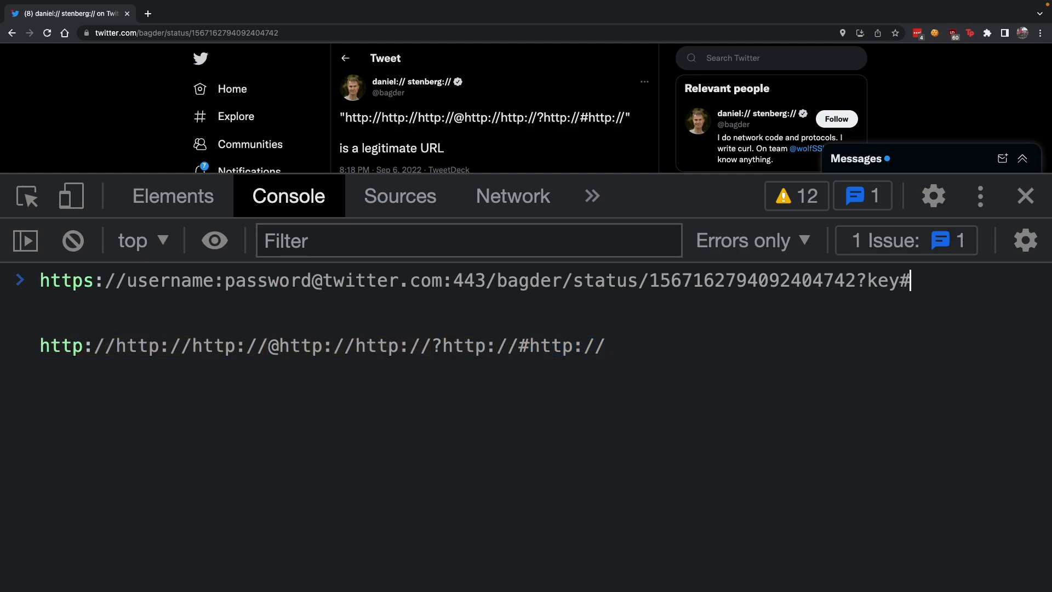
text(dsfsdfdsfdsjfkhsdjfk)
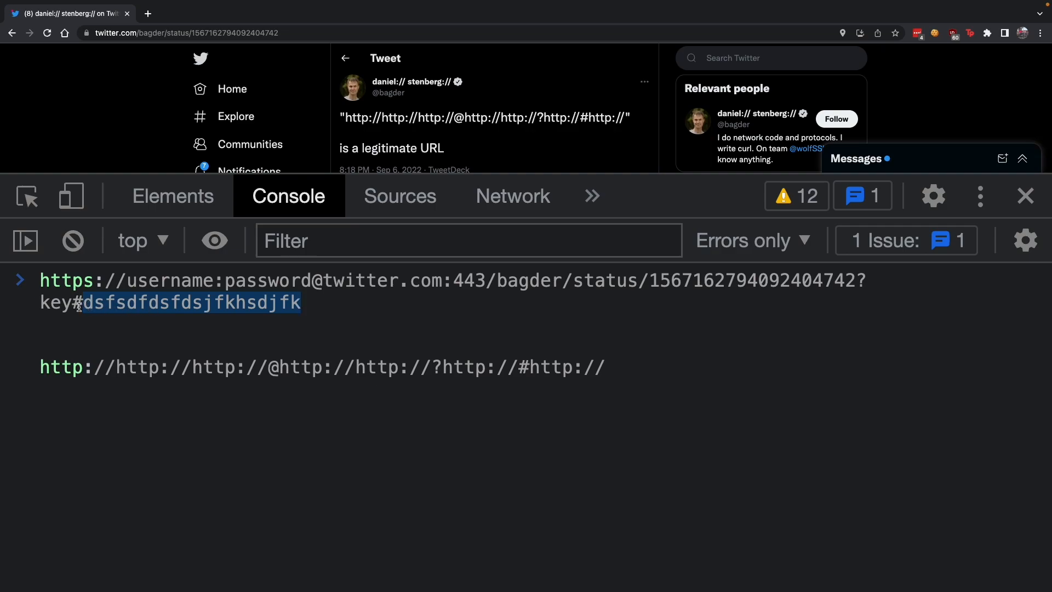
mouse_move(200, 311)
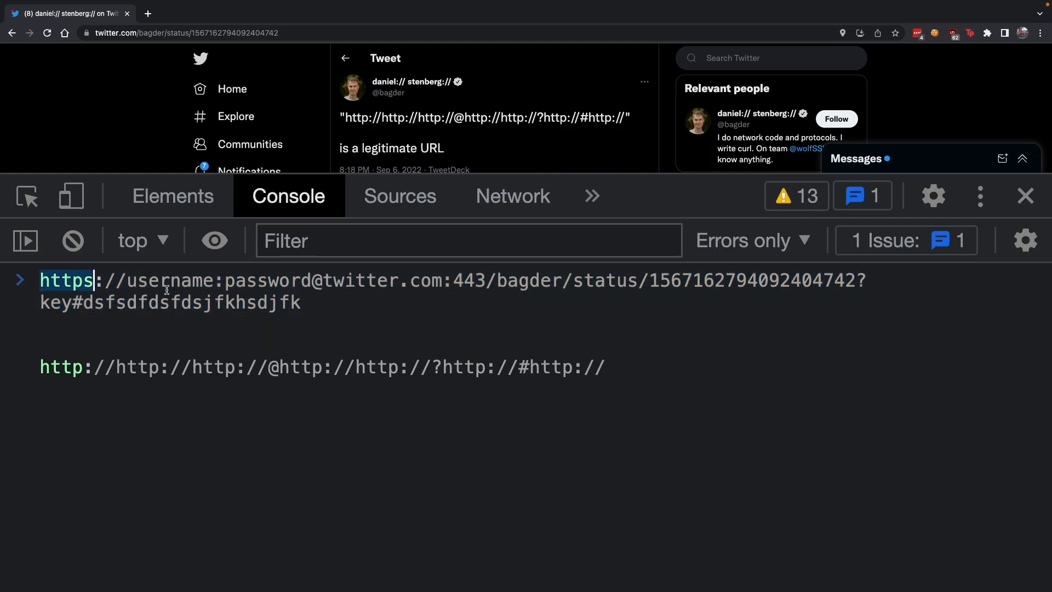
double_click(360, 281)
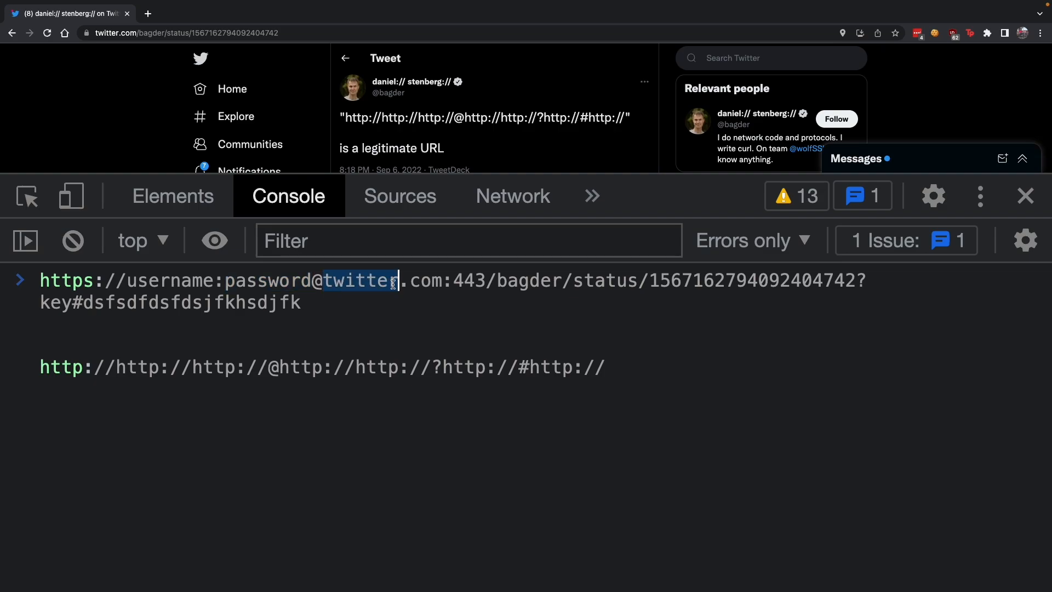
double_click(469, 280)
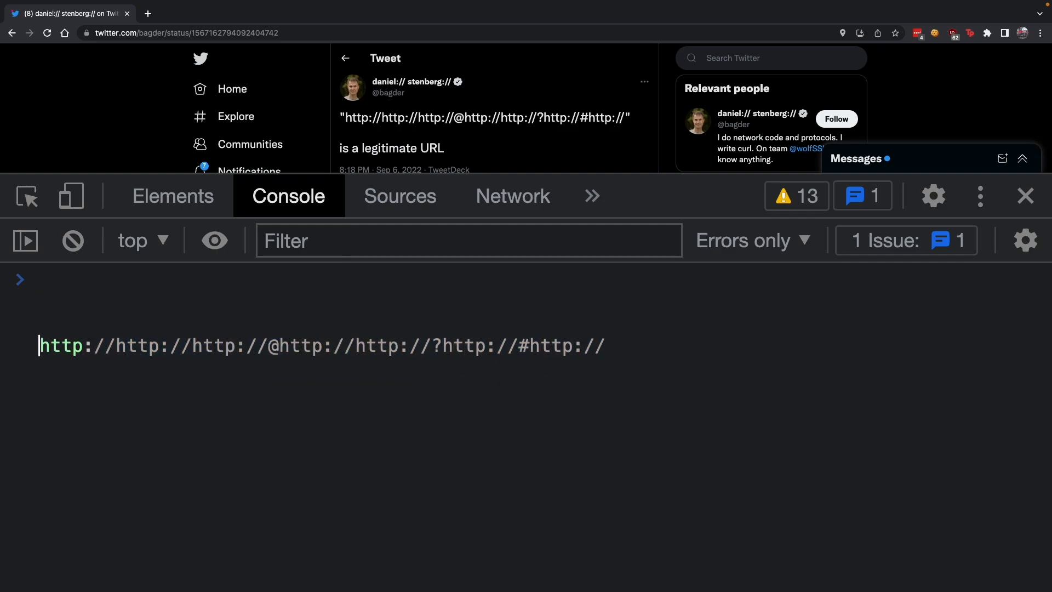
Parse the odd string with const url = new URL(...), then run new URL('sdfdsf') for Invalid URL.
text(const url = new URL('http://http://http://@http://http://?http://#http://)
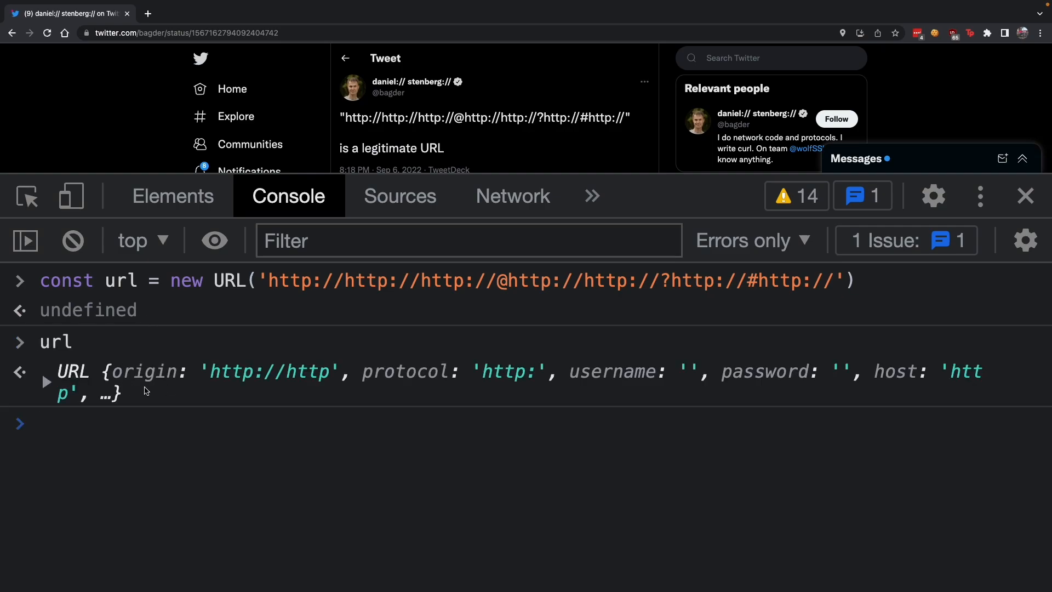
text(nne)
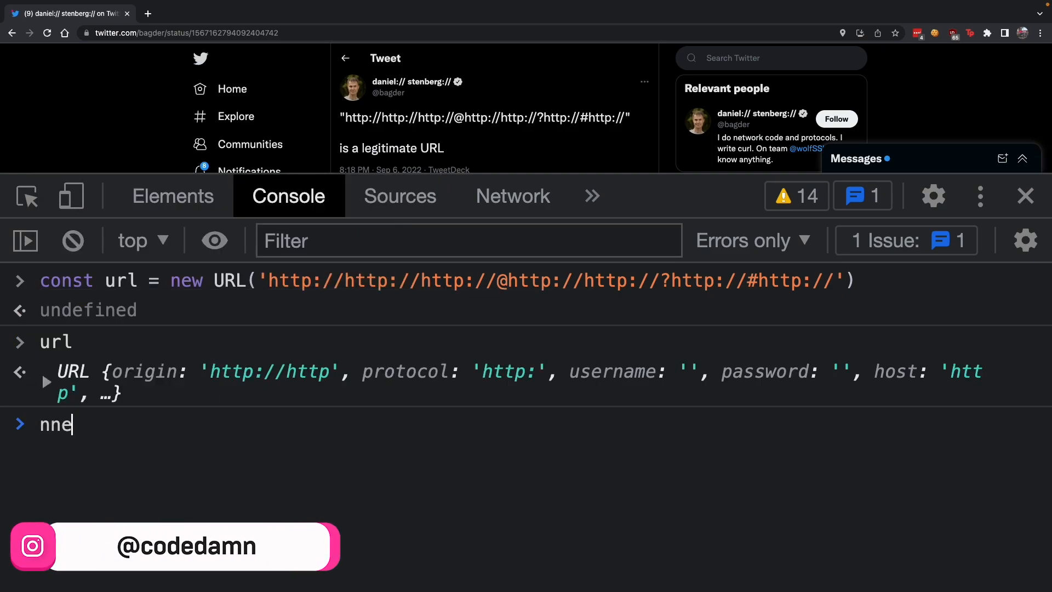
text(new URL('sdfdsf')
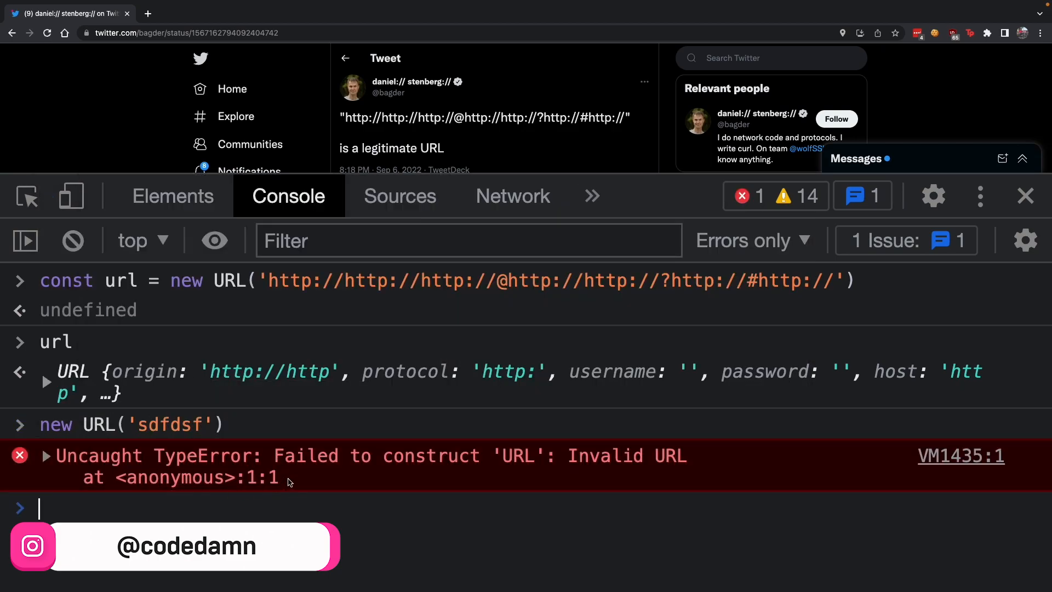
mouse_move(437, 386)
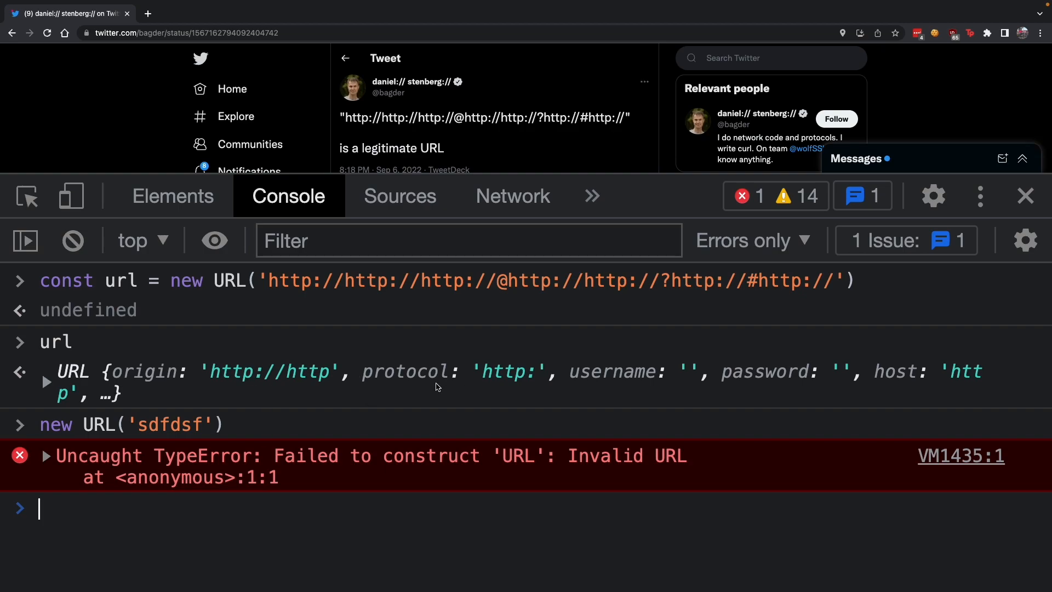
mouse_move(250, 376)
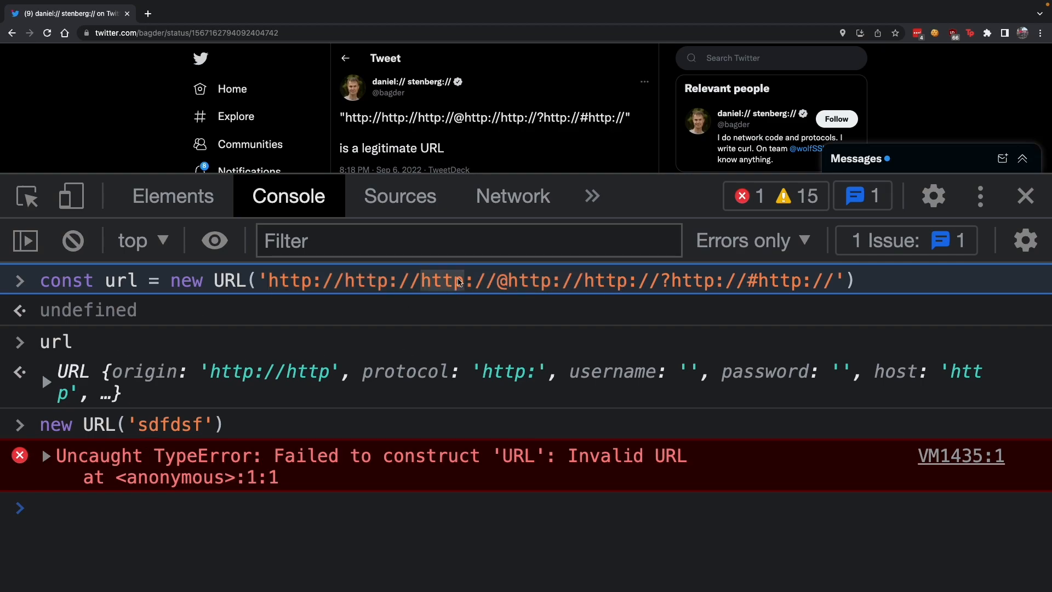
mouse_move(430, 286)
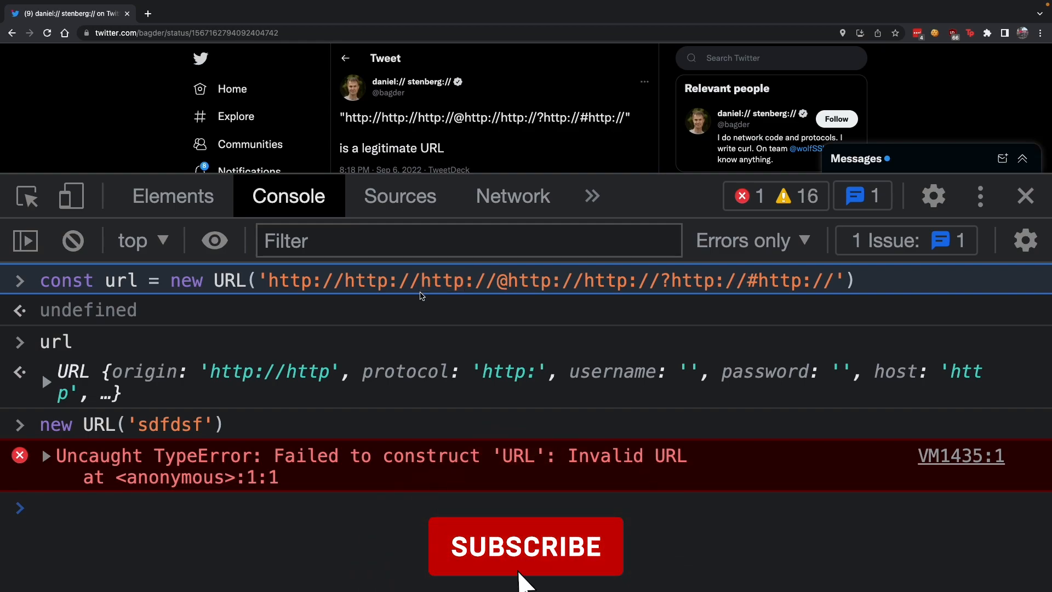
click(526, 546)
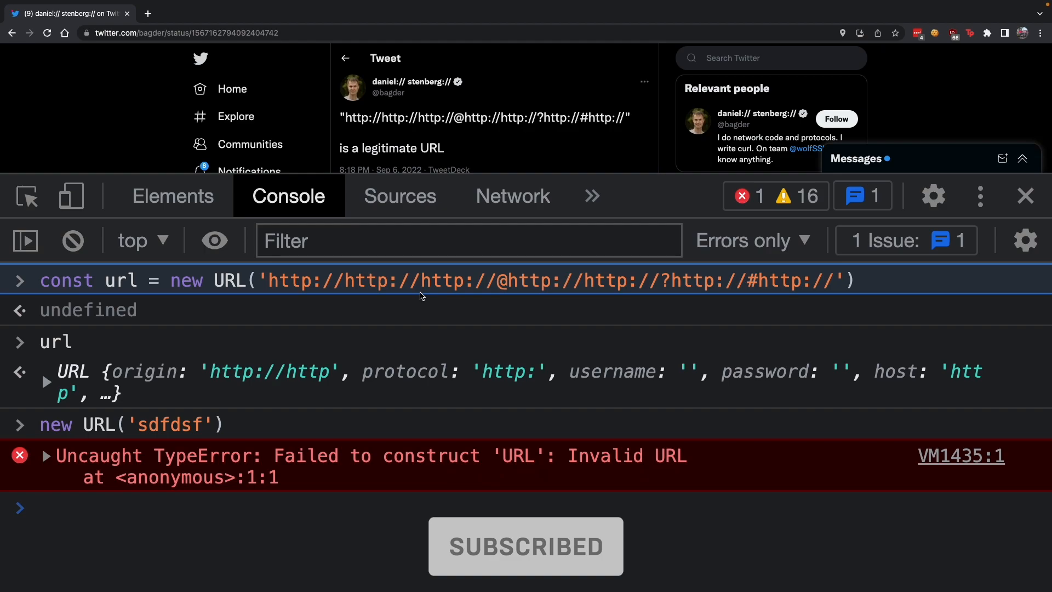